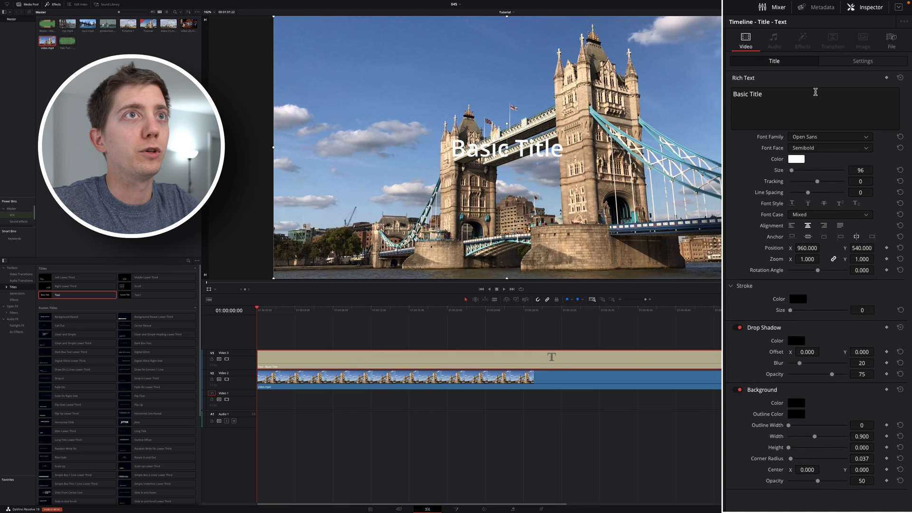
Step: Set the title text to LDN in Bold at about size 921 so it nearly fills the frame
type("LDN")
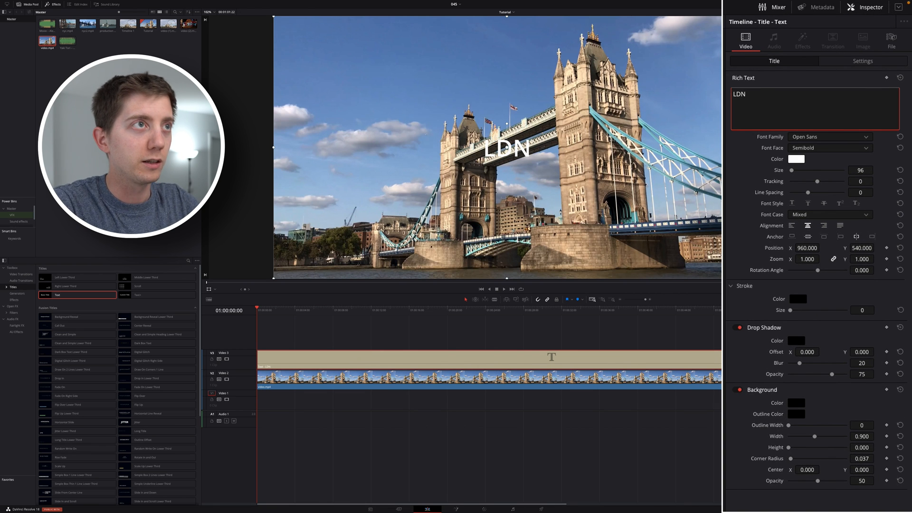
left_click(830, 147)
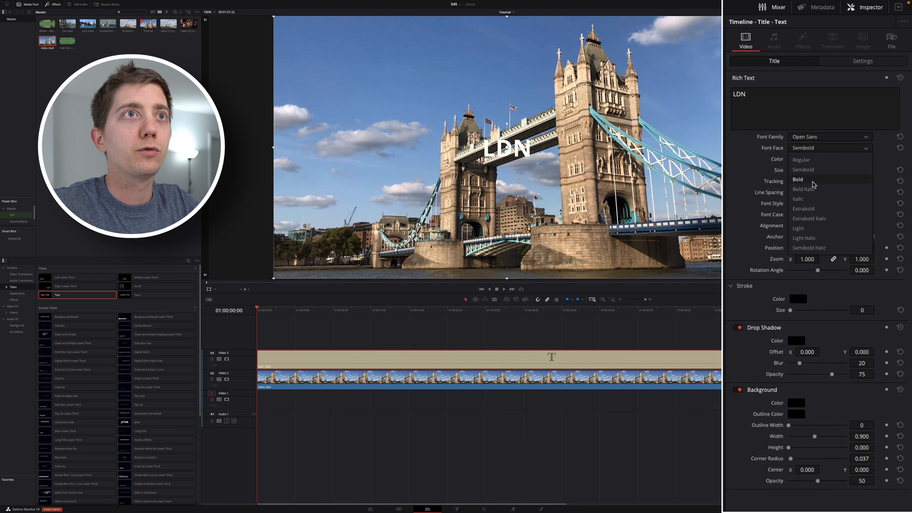
left_click(798, 179)
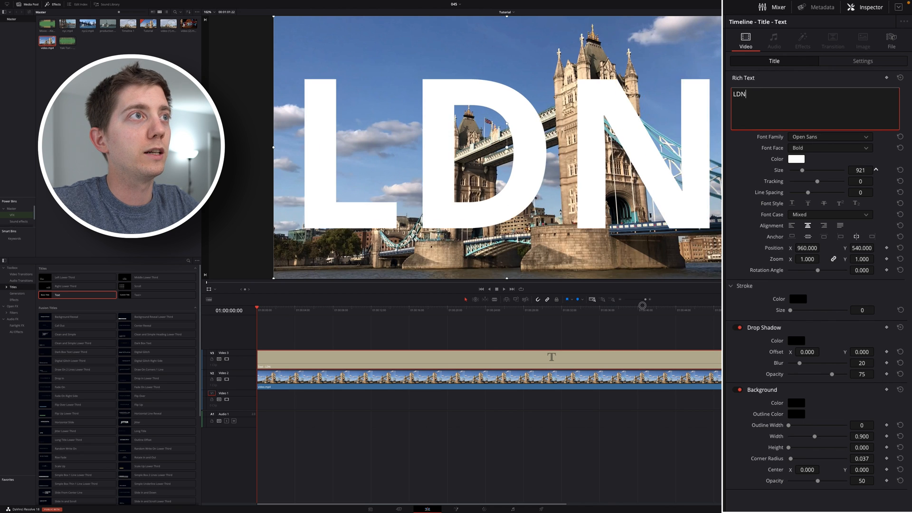
left_click_drag(807, 170, 825, 170)
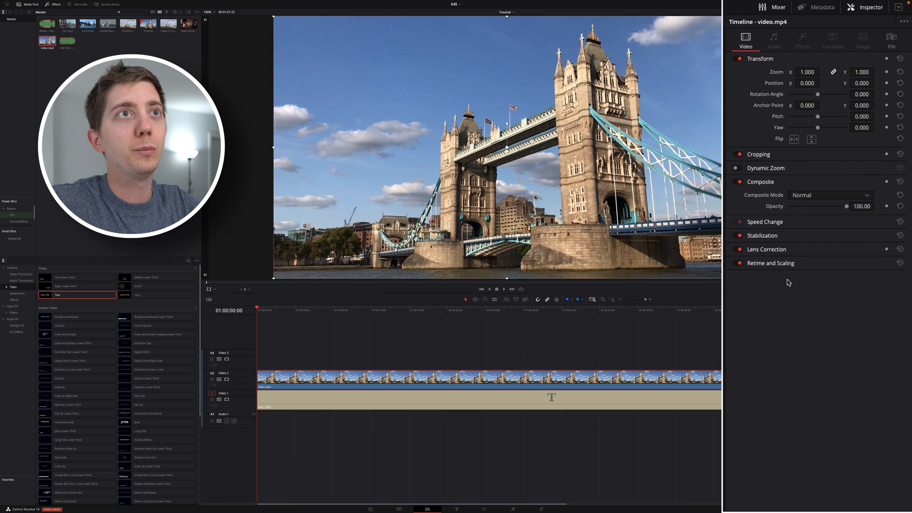
mouse_move(786, 283)
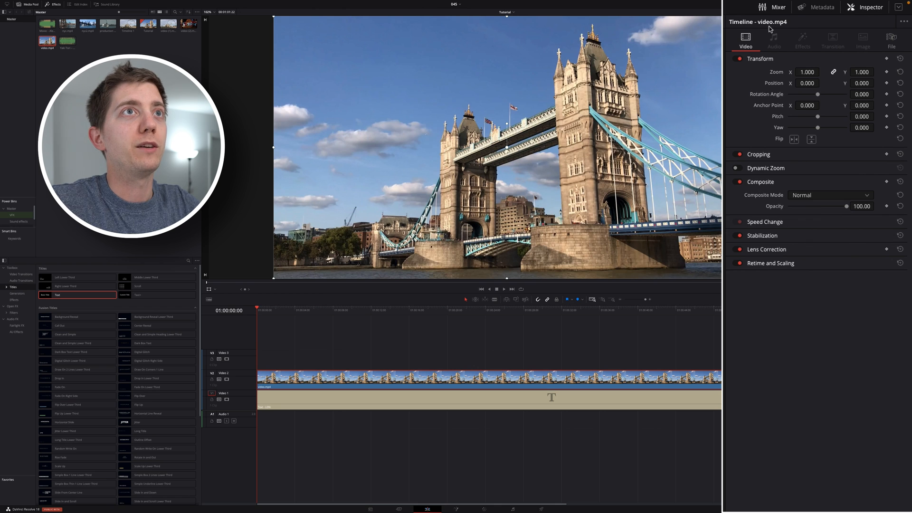
Step: Set the Tower Bridge video's Composite Mode to Foreground in the Inspector
left_click(870, 7)
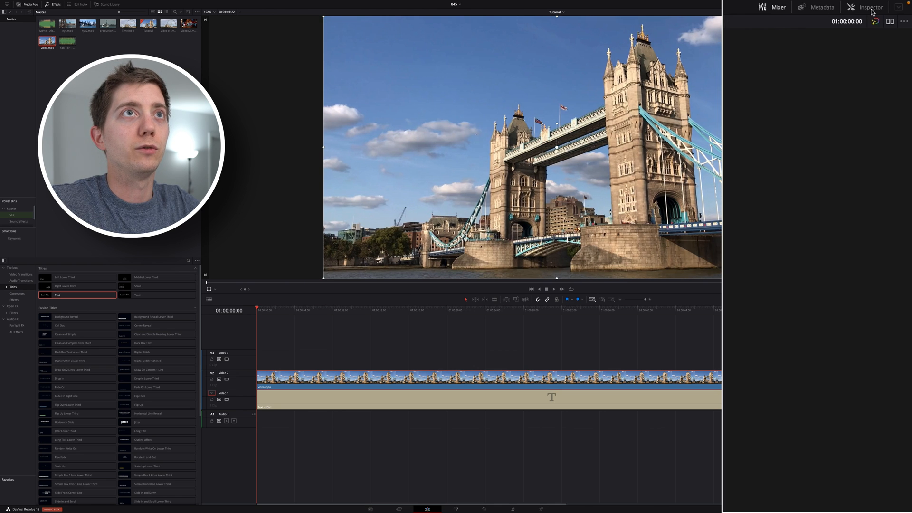
left_click(869, 6)
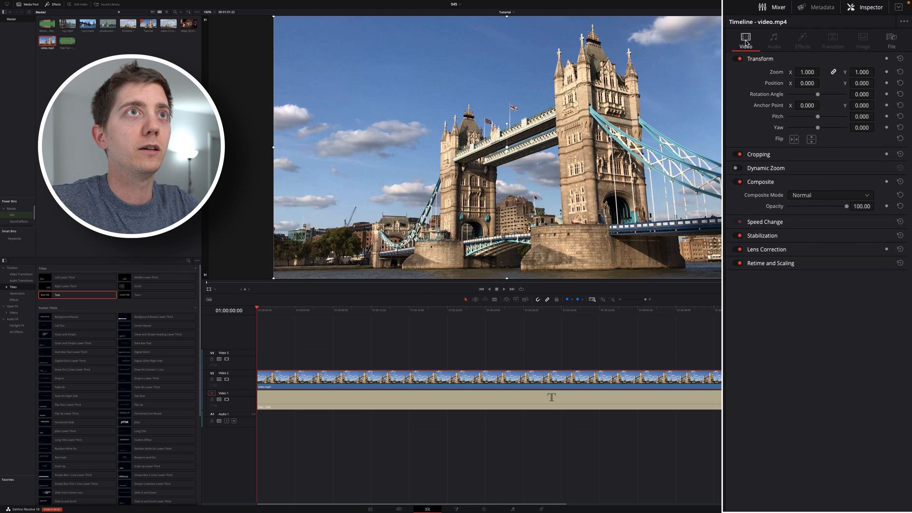
left_click(759, 182)
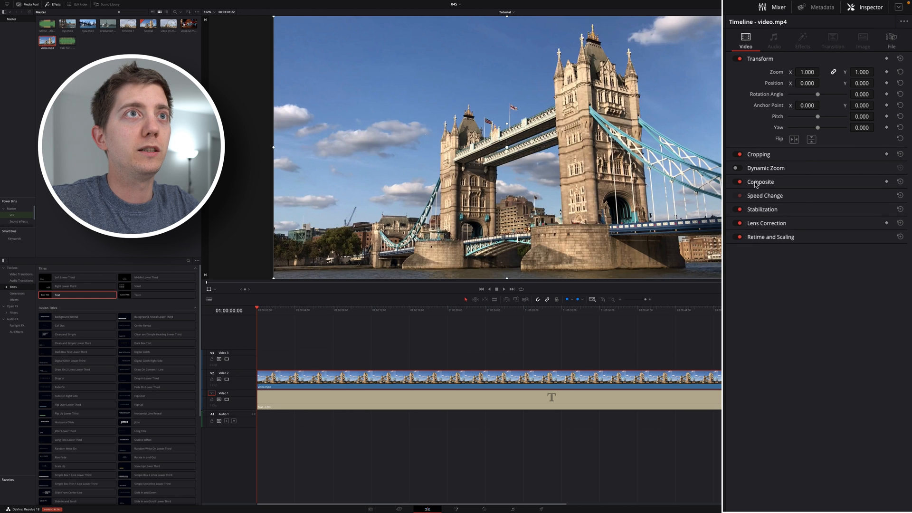
left_click(759, 181)
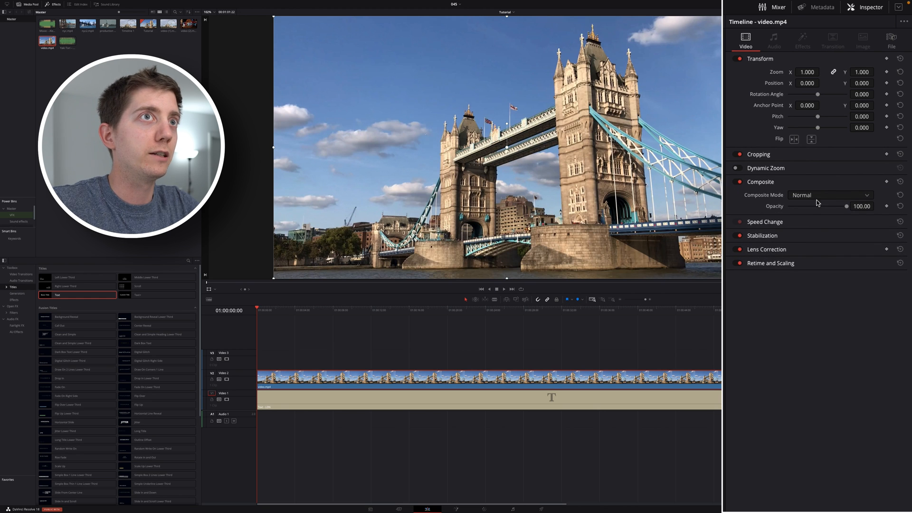
left_click(828, 194)
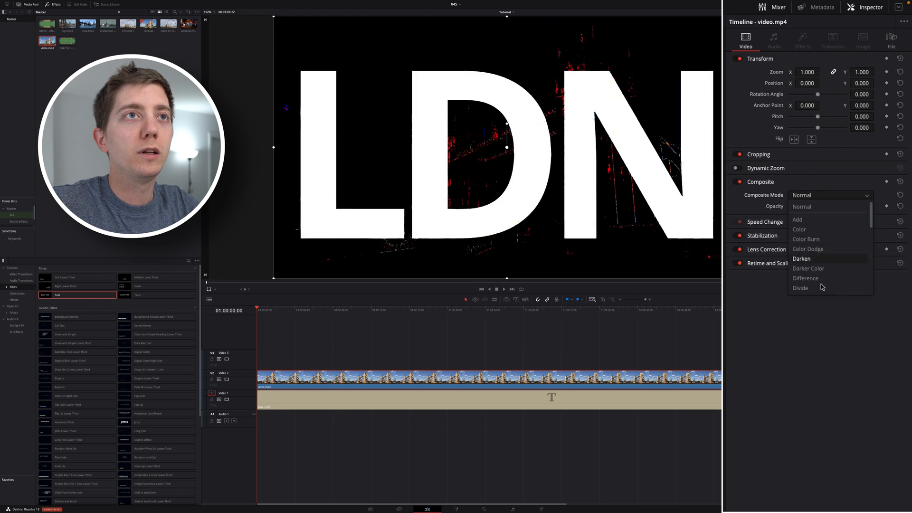
left_click(808, 248)
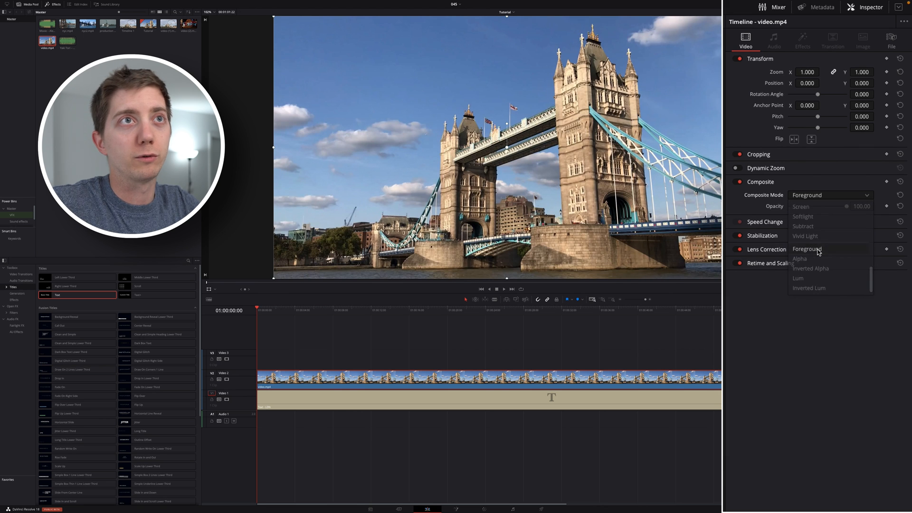
left_click(806, 248)
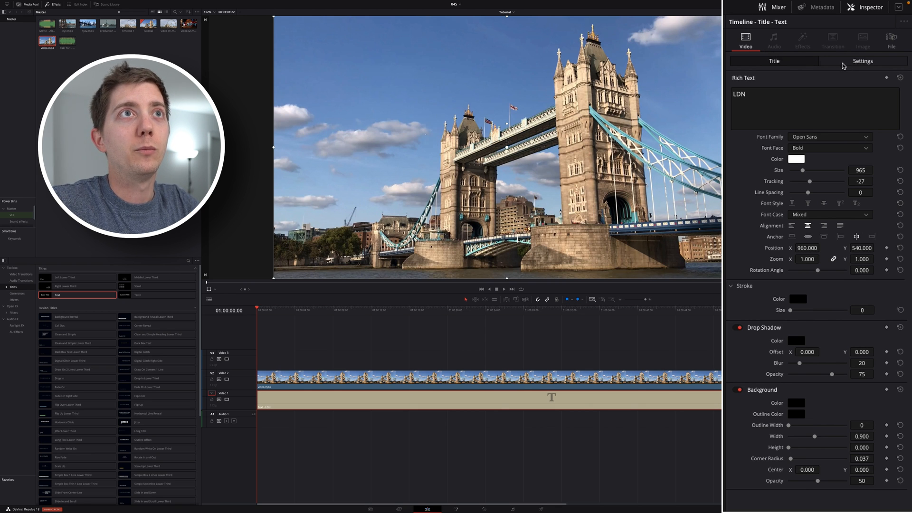
Step: Set the LDN title's Composite Mode to Alpha, then Inverted Alpha, so the letters cut through the video
left_click(863, 61)
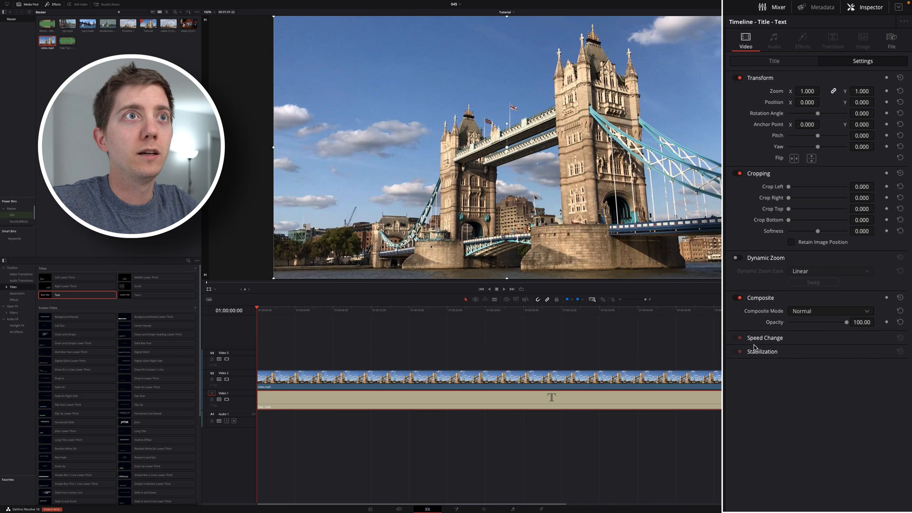
left_click(829, 310)
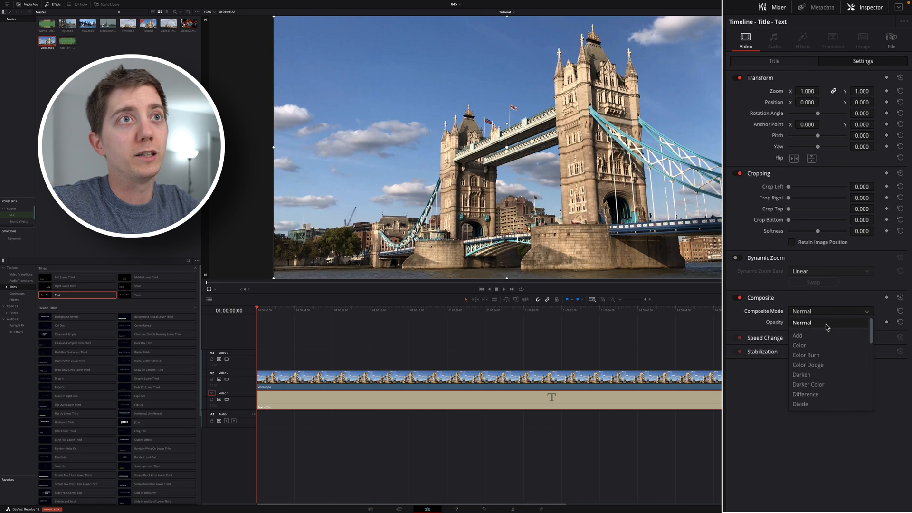
scroll("down", 3)
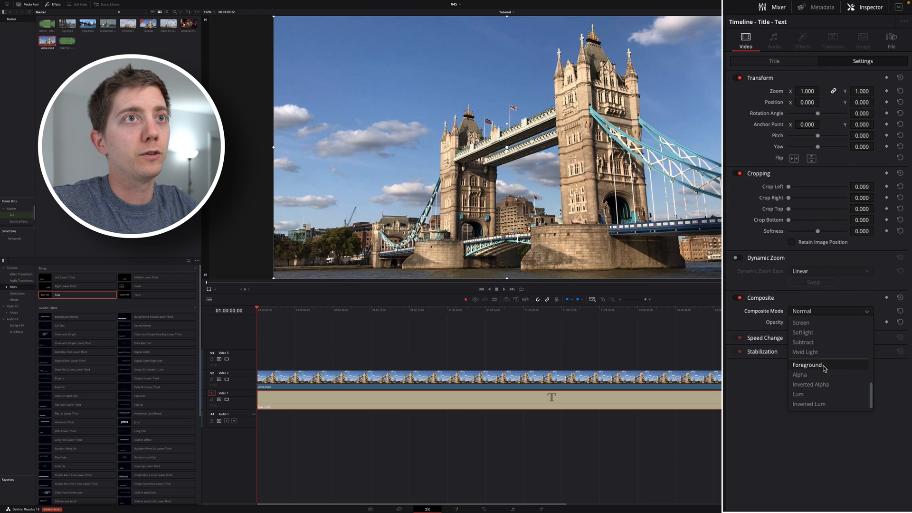
left_click(799, 374)
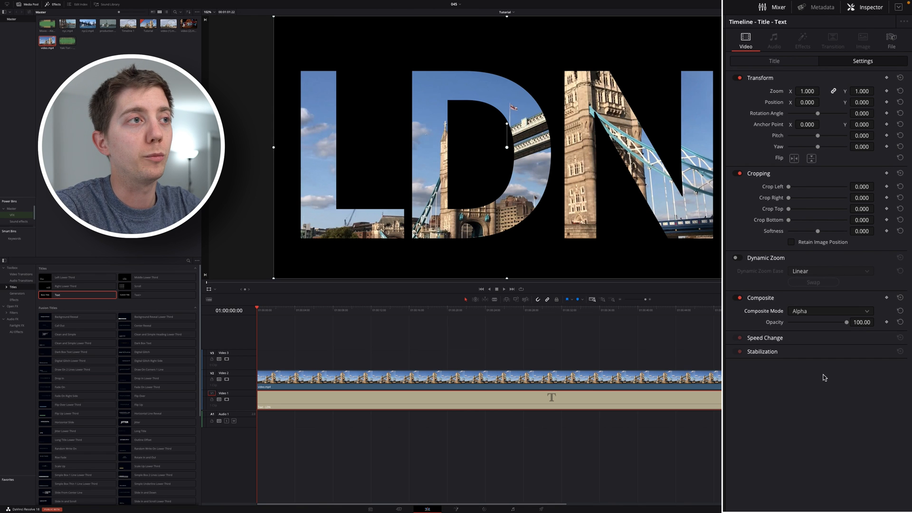
left_click(828, 310)
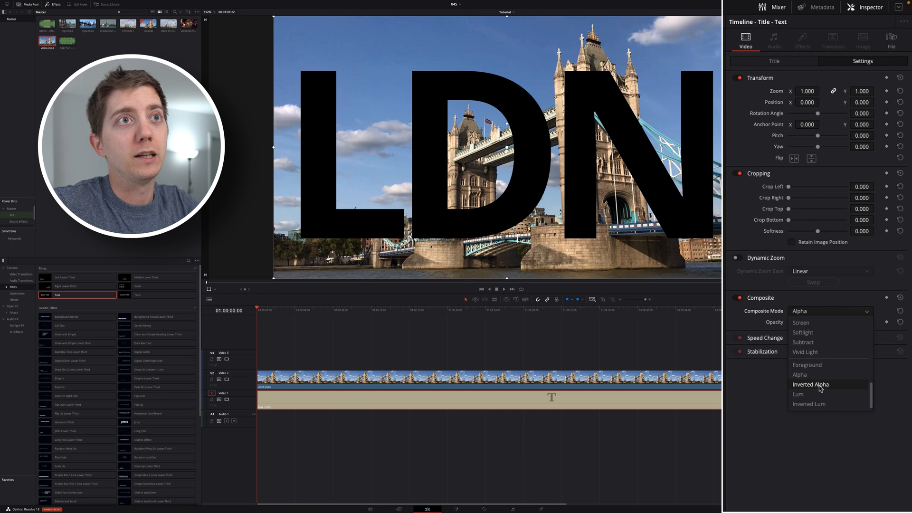
left_click(810, 384)
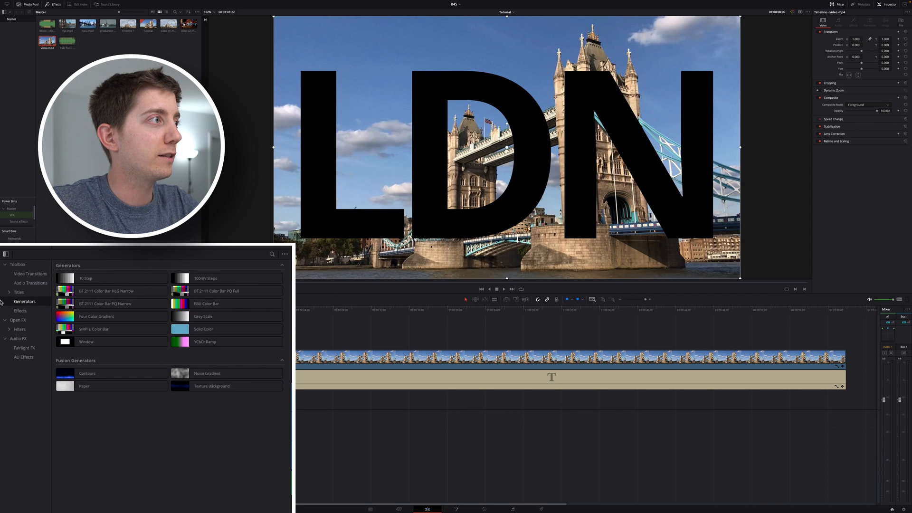
Step: Add a Four Color Gradient generator on the lowest track and adjust its Center X
left_click(97, 315)
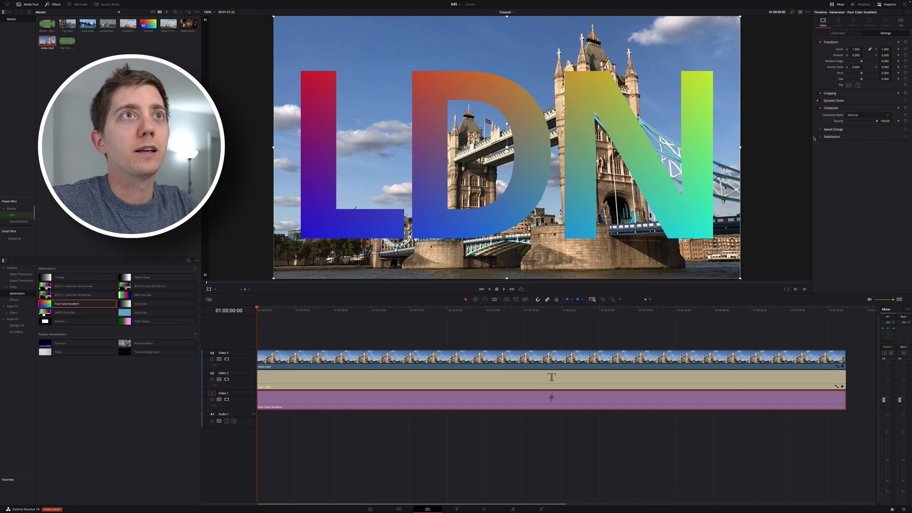
left_click(800, 49)
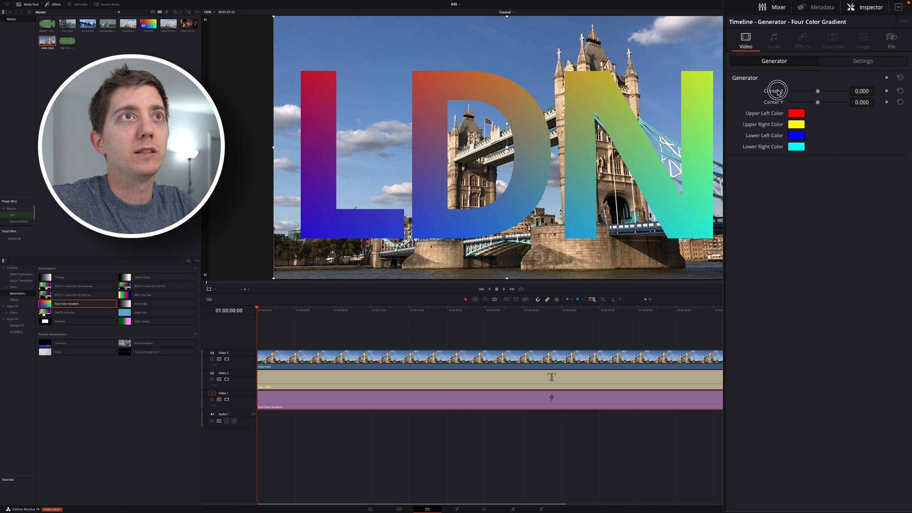
left_click_drag(776, 91, 827, 92)
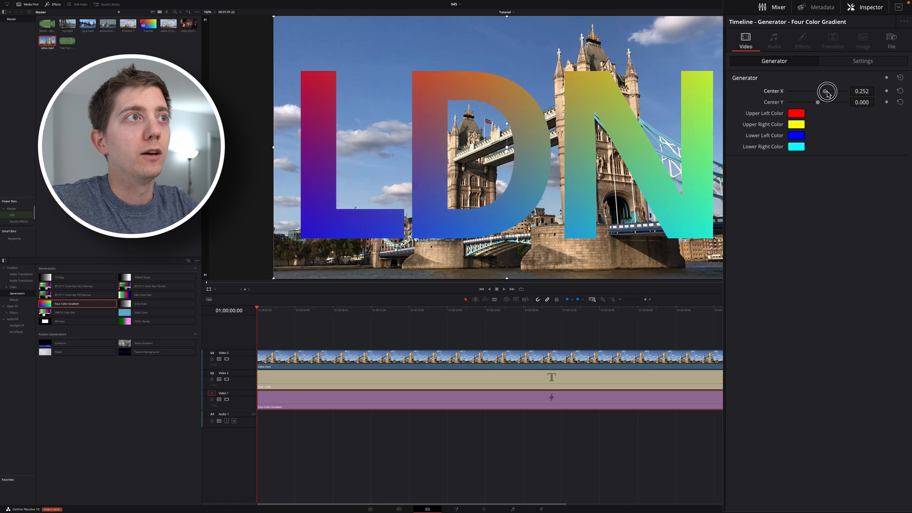
left_click_drag(828, 91, 805, 91)
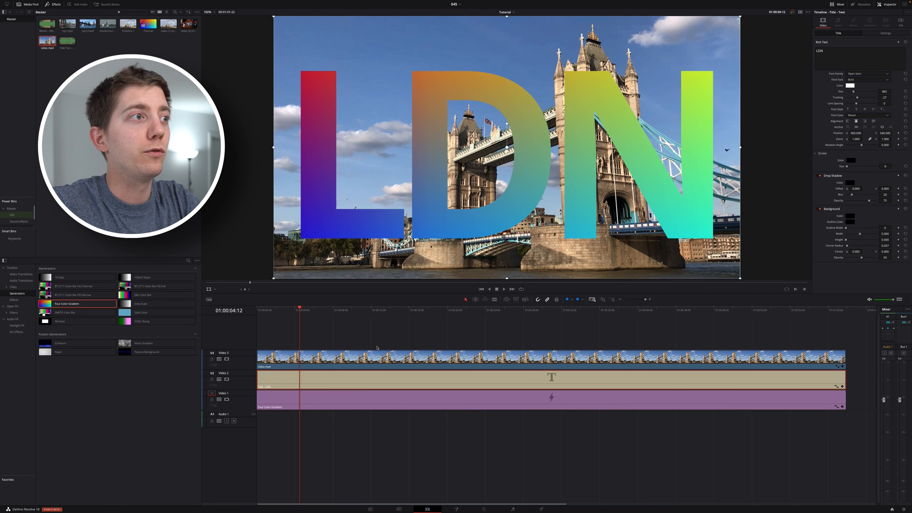
Step: Split the tracks and delete the opening section of the gradient
left_click(406, 309)
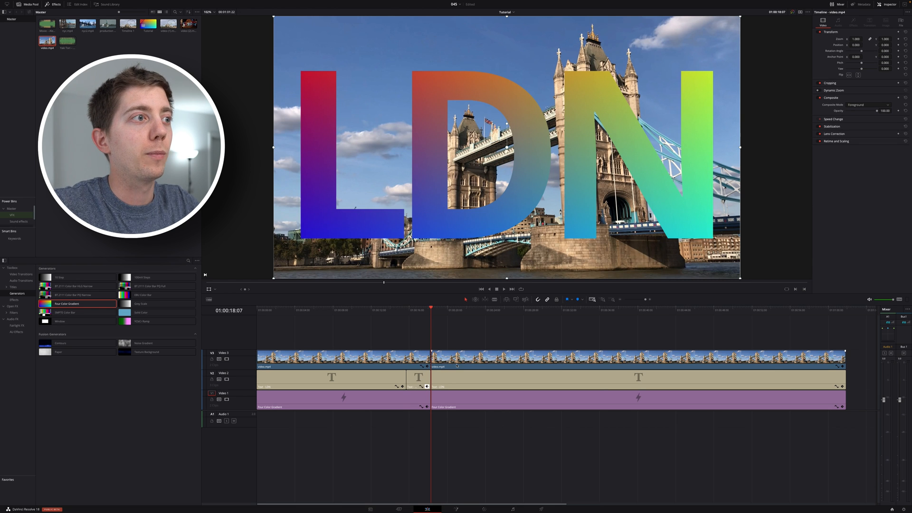
left_click(418, 378)
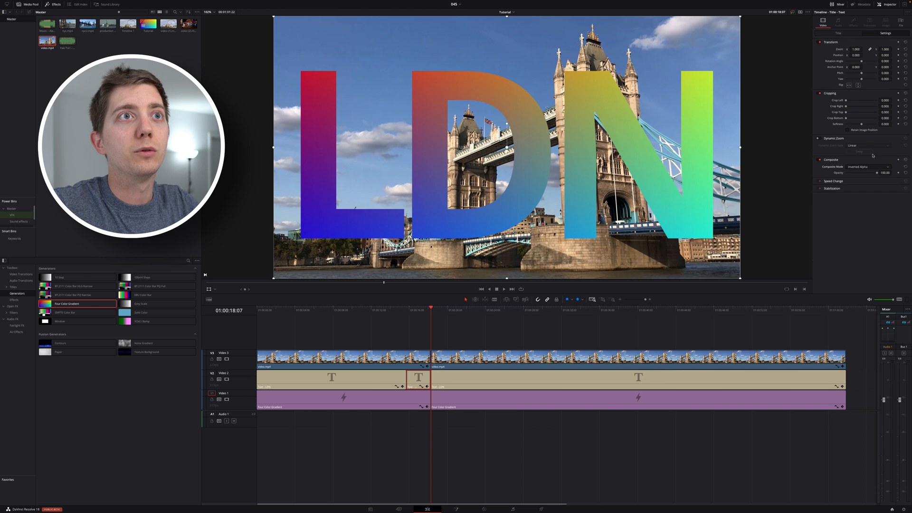
left_click(860, 166)
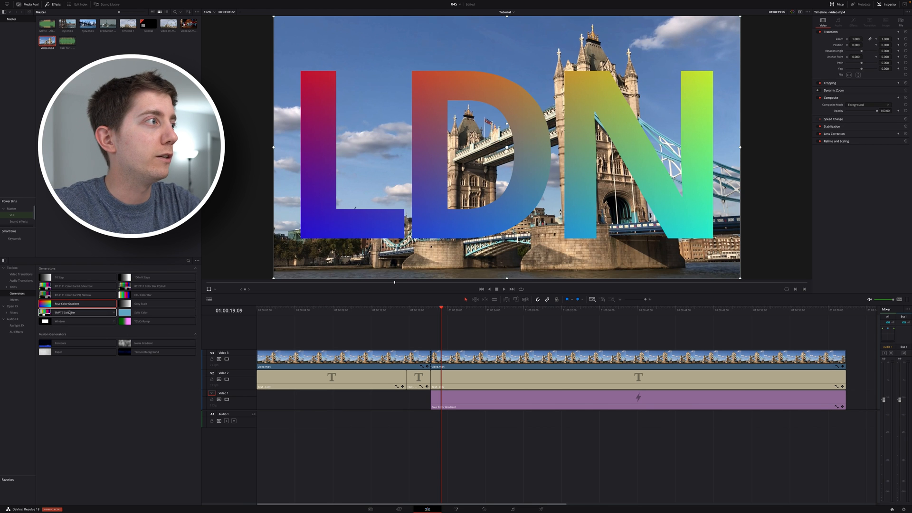
Step: Place Paper and Solid Color generators in the empty gap, with the solid set to light blue
left_click(14, 300)
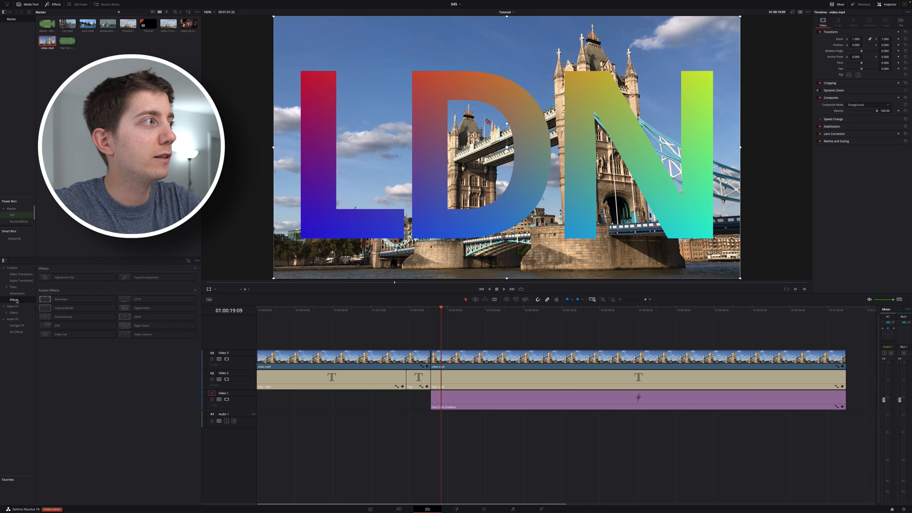
left_click(16, 294)
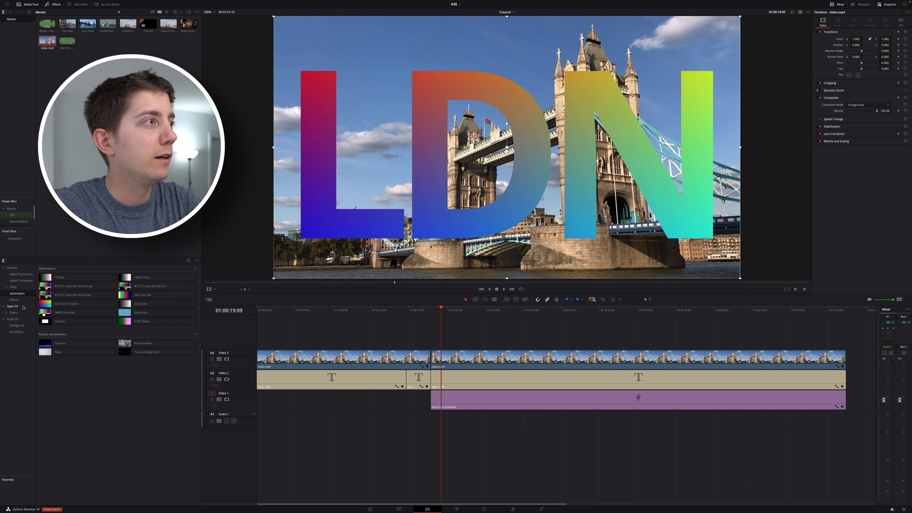
left_click_drag(77, 351, 362, 401)
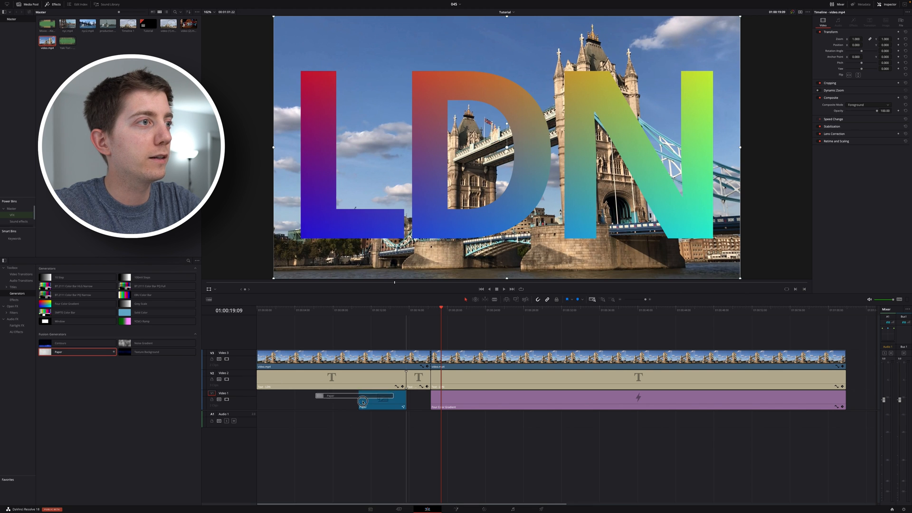
left_click_drag(362, 401, 416, 401)
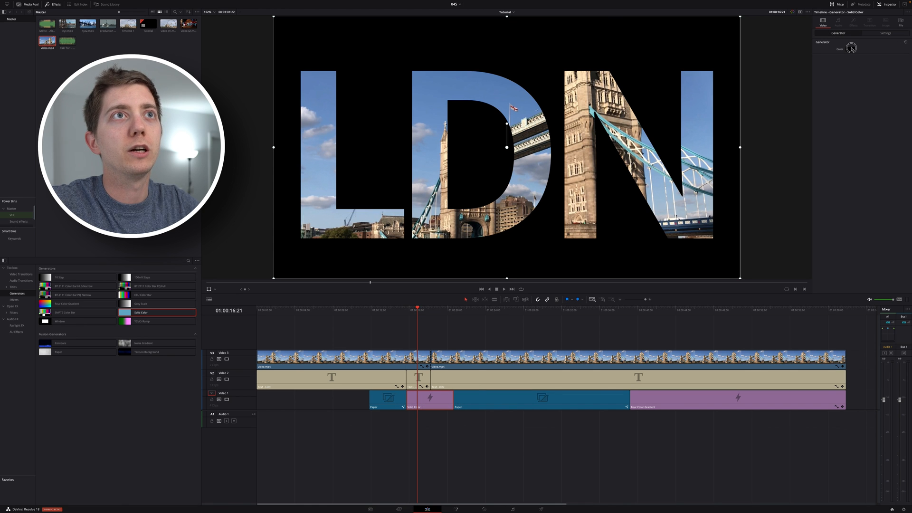
left_click(851, 48)
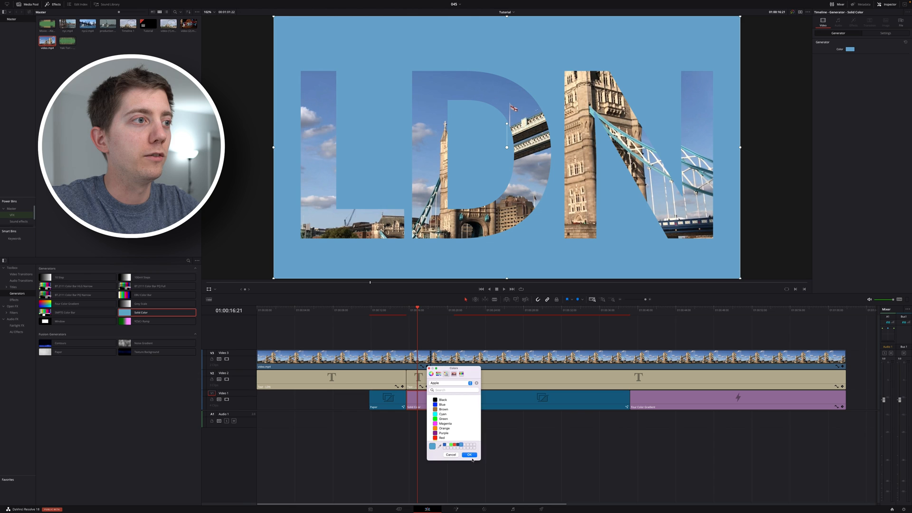
left_click(469, 454)
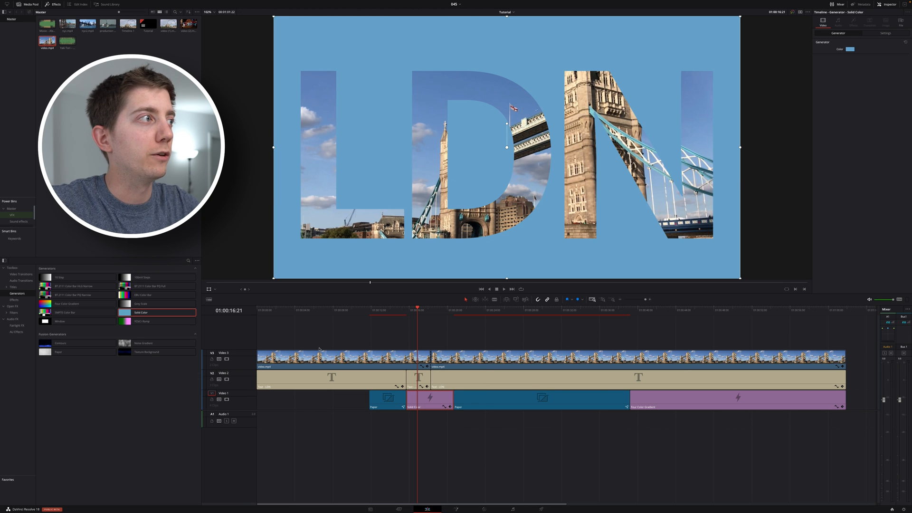